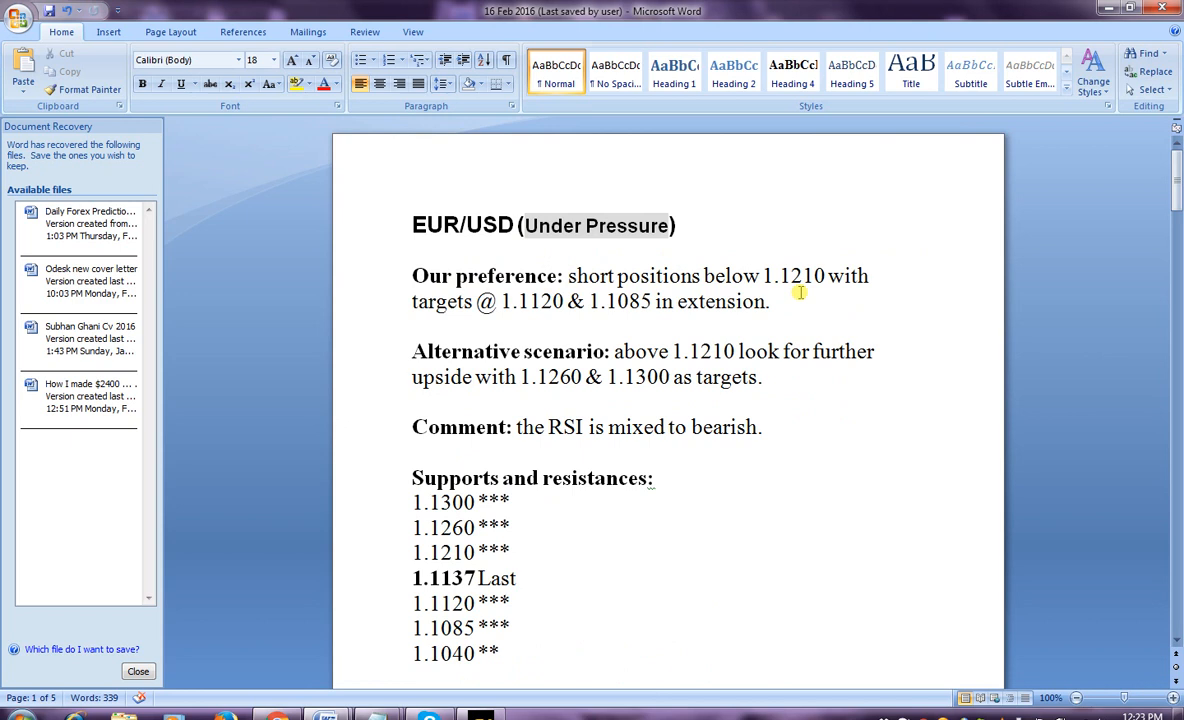
{"action": "mouse_move", "coordinate": [588, 324]}
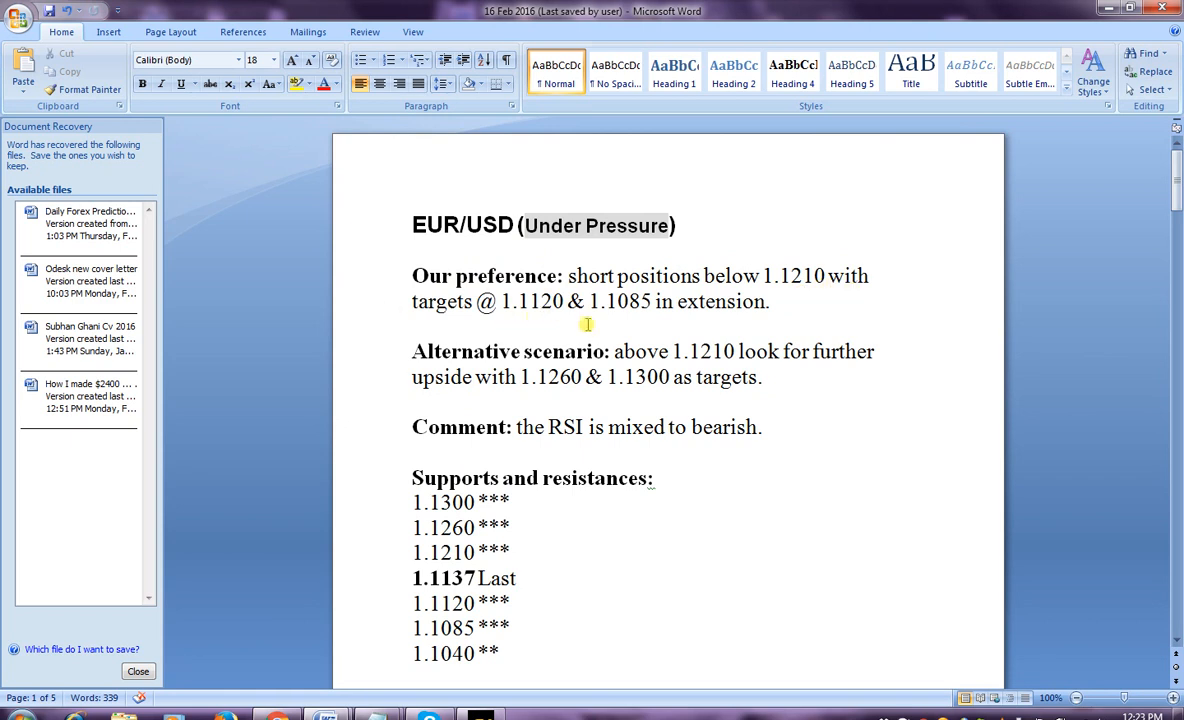
{"action": "mouse_move", "coordinate": [636, 328]}
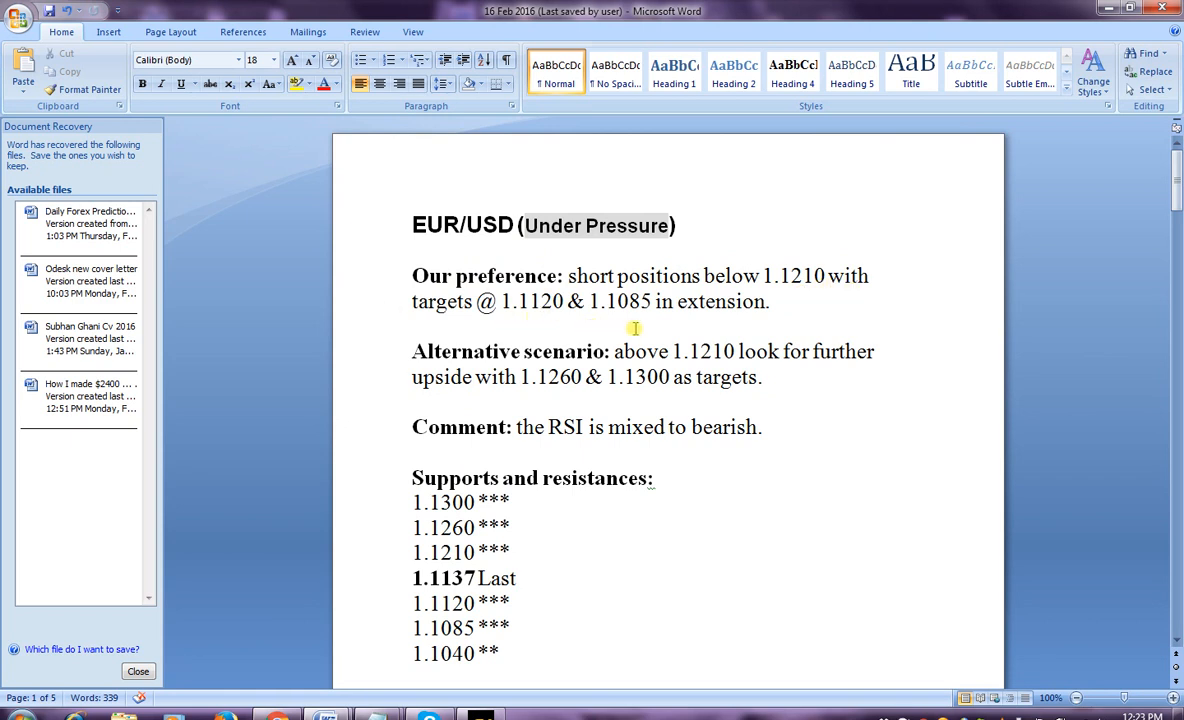
{"action": "mouse_move", "coordinate": [788, 332]}
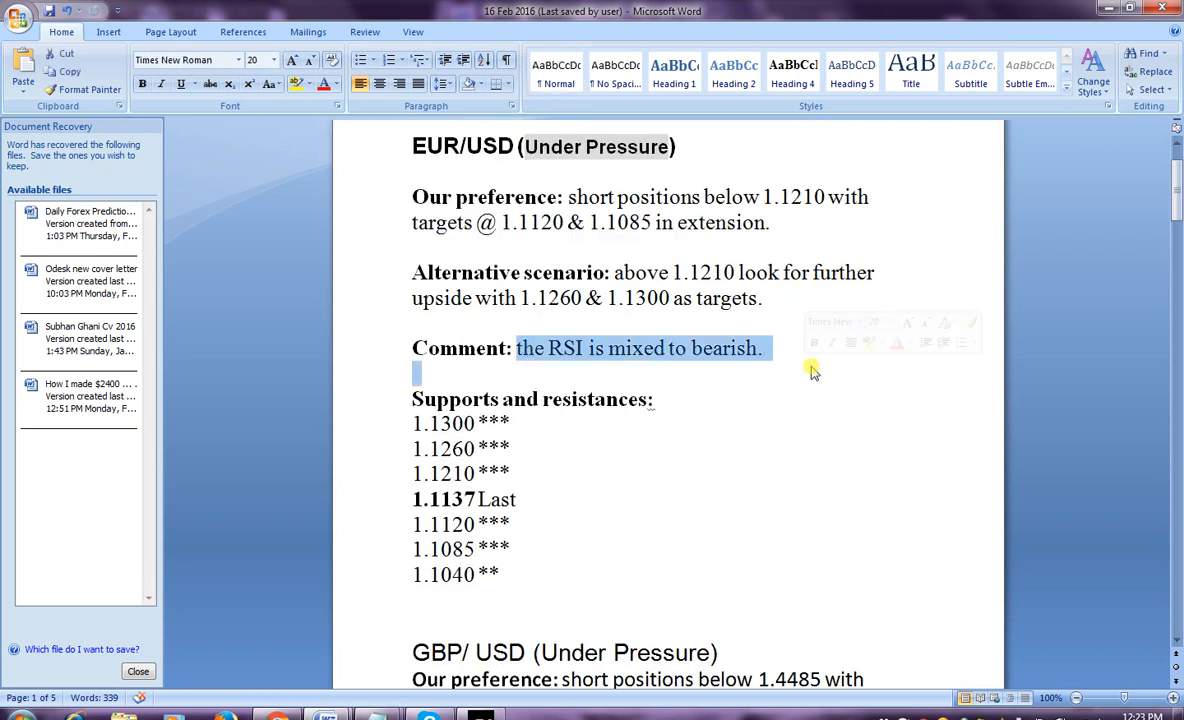
Scroll down past the GBP/USD comment and its support/resistance levels to the USD/JPY section.
{"action": "scroll", "scroll_direction": "down", "scroll_amount": 3}
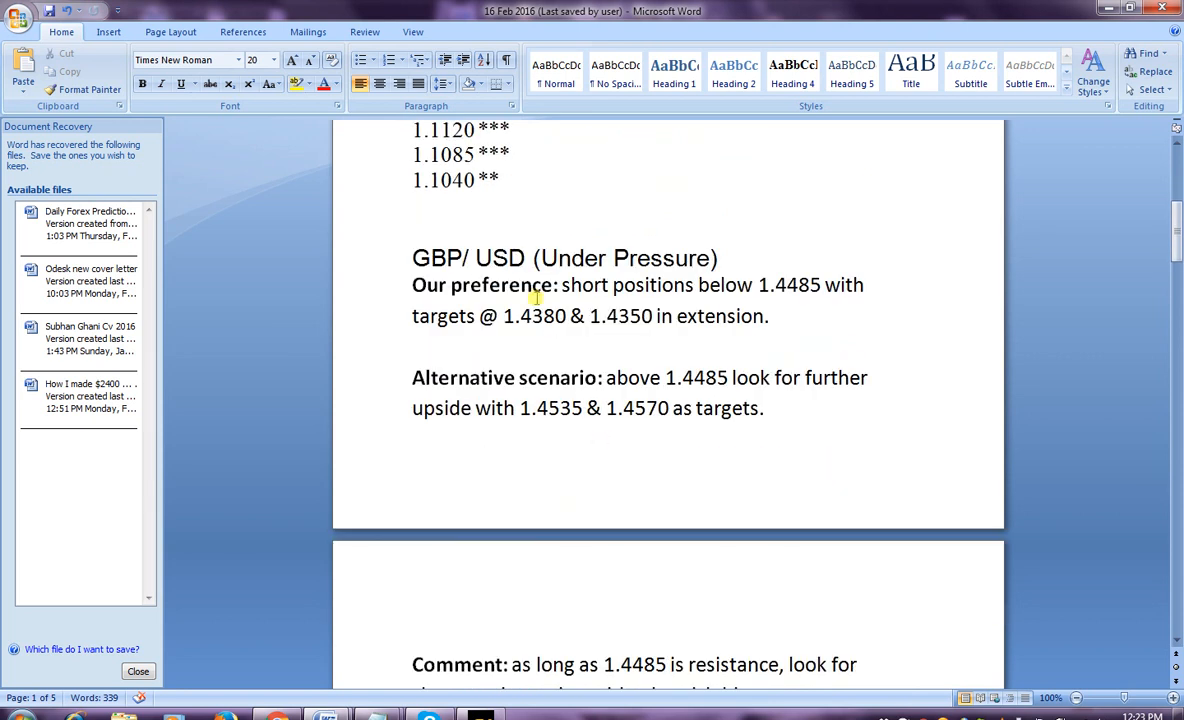
{"action": "mouse_move", "coordinate": [684, 316]}
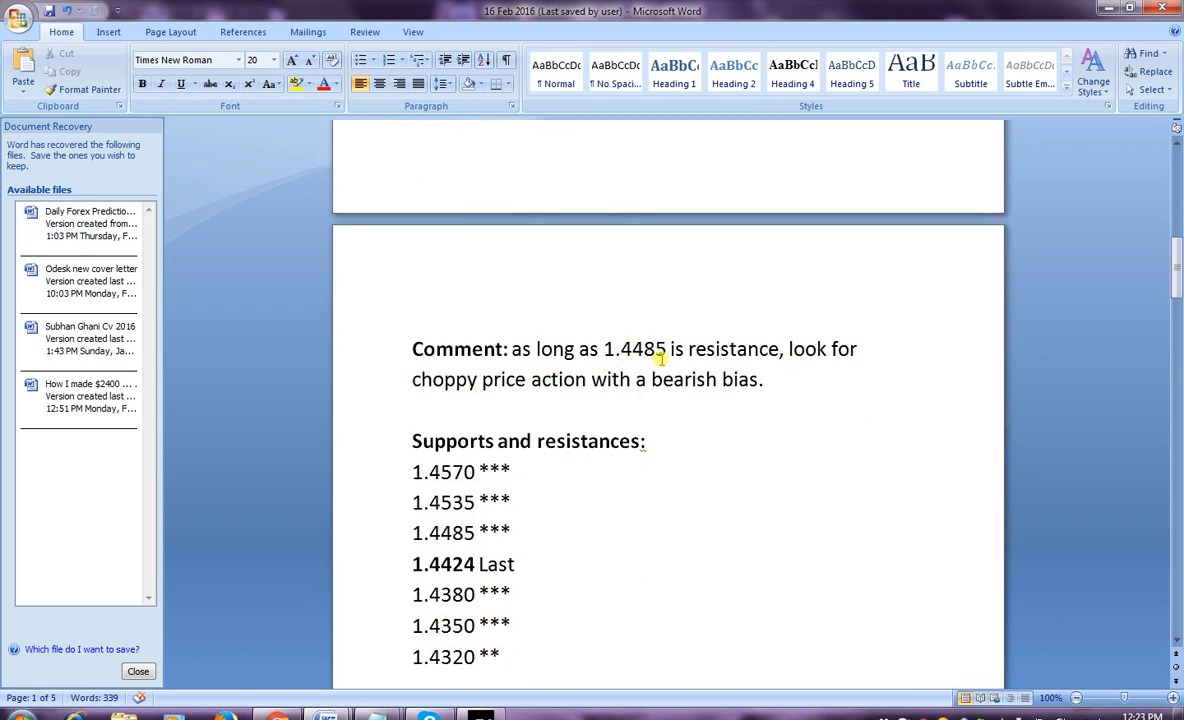
{"action": "mouse_move", "coordinate": [540, 396]}
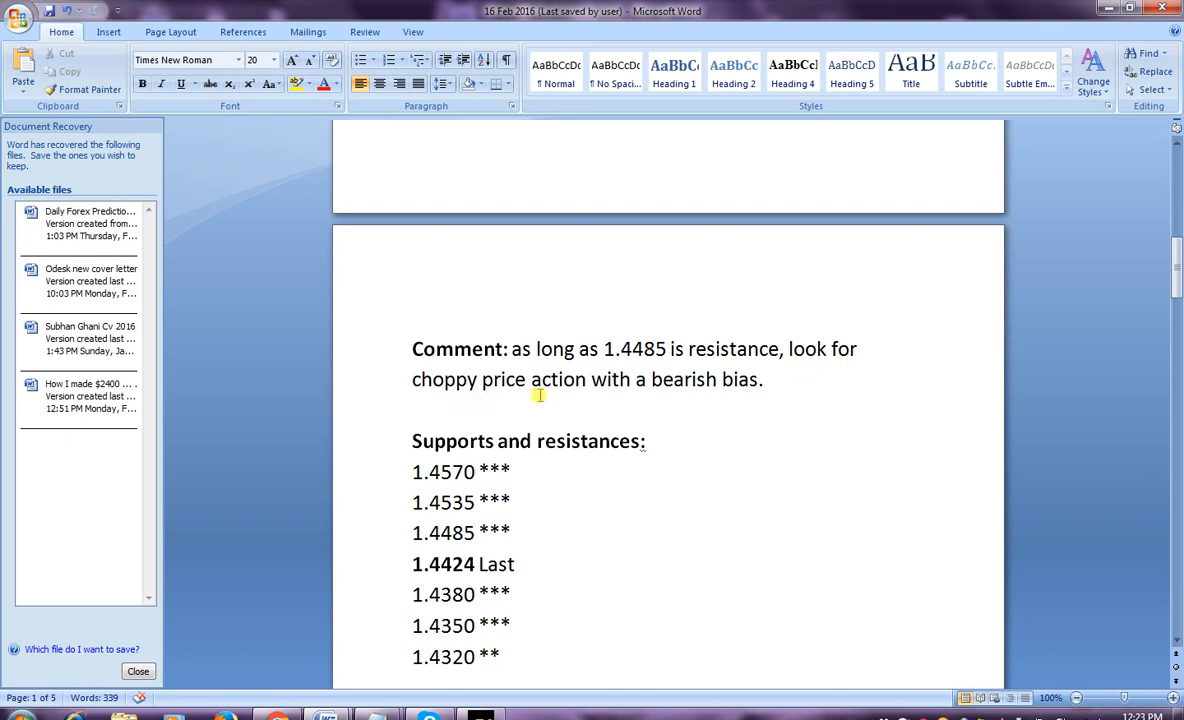
{"action": "scroll", "scroll_direction": "down", "scroll_amount": 3}
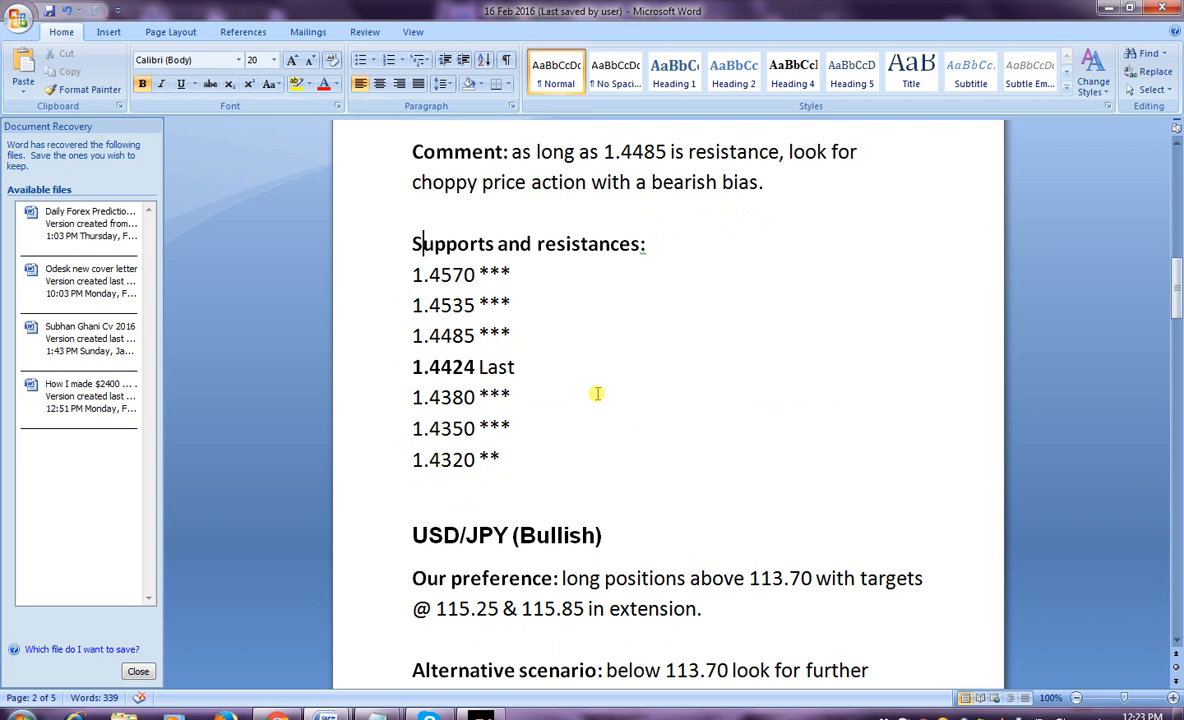
{"action": "scroll", "scroll_direction": "down", "scroll_amount": 3}
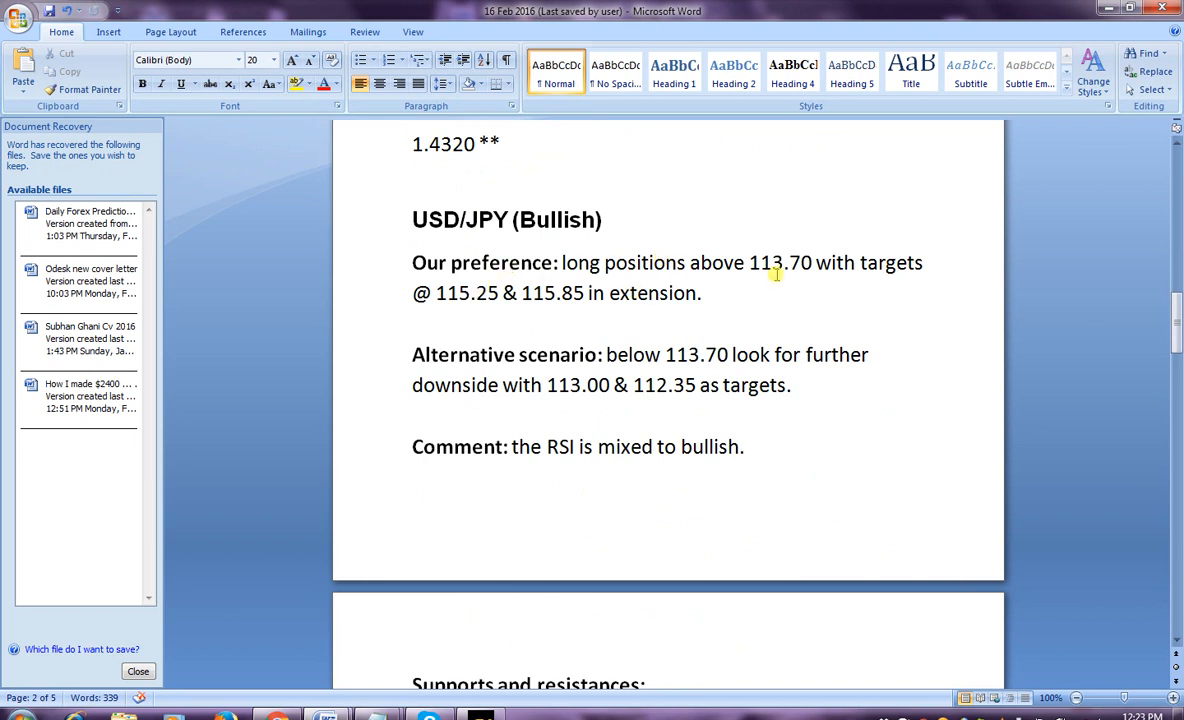
Scroll down past the USD/JPY bullish levels until the NZD/USD bearish section appears.
{"action": "scroll", "scroll_direction": "down", "scroll_amount": 3}
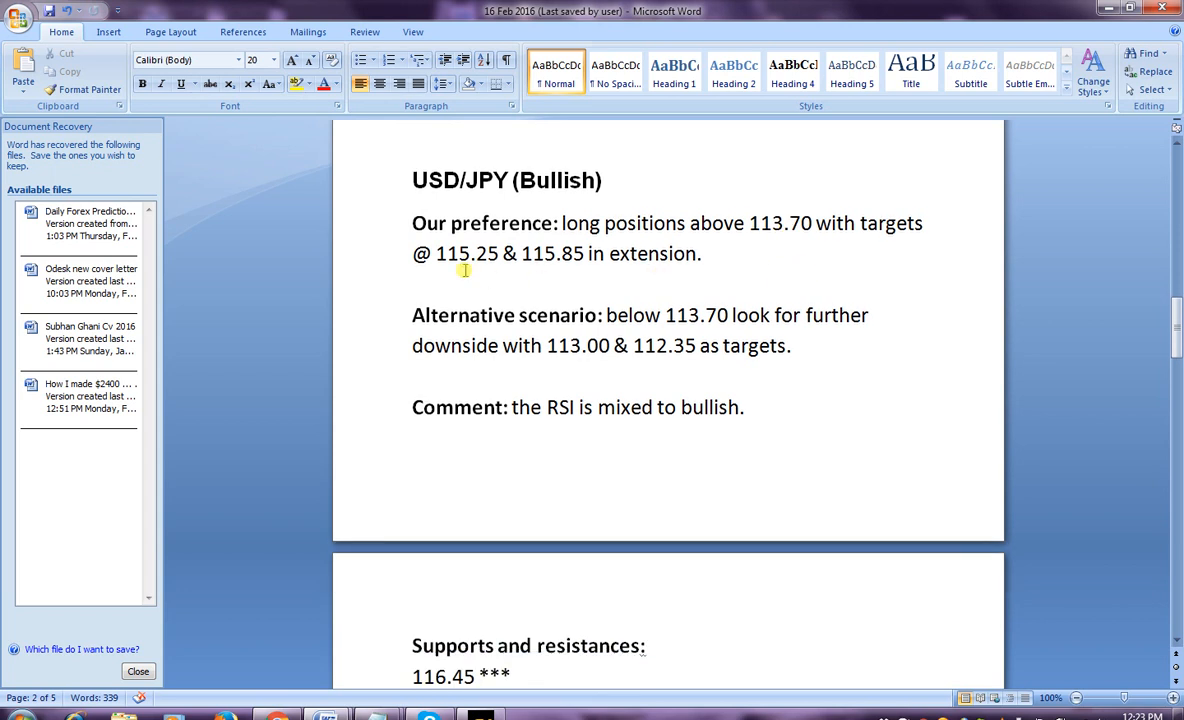
{"action": "mouse_move", "coordinate": [584, 268]}
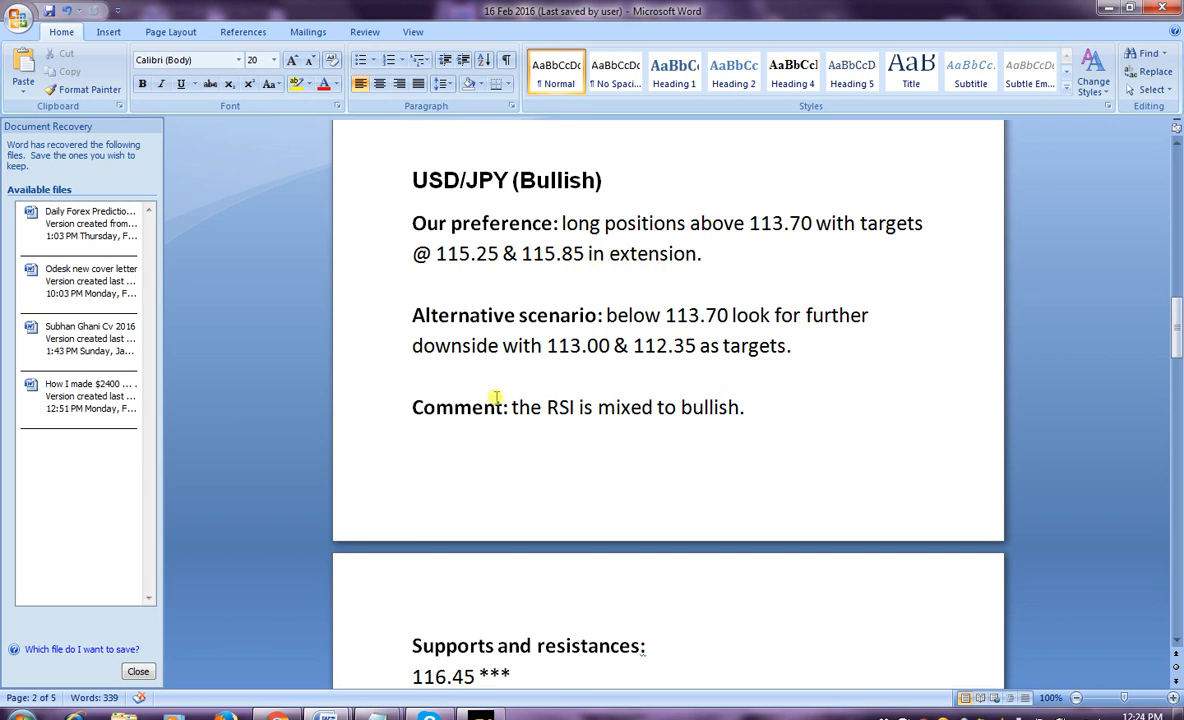
{"action": "scroll", "scroll_direction": "down", "scroll_amount": 3}
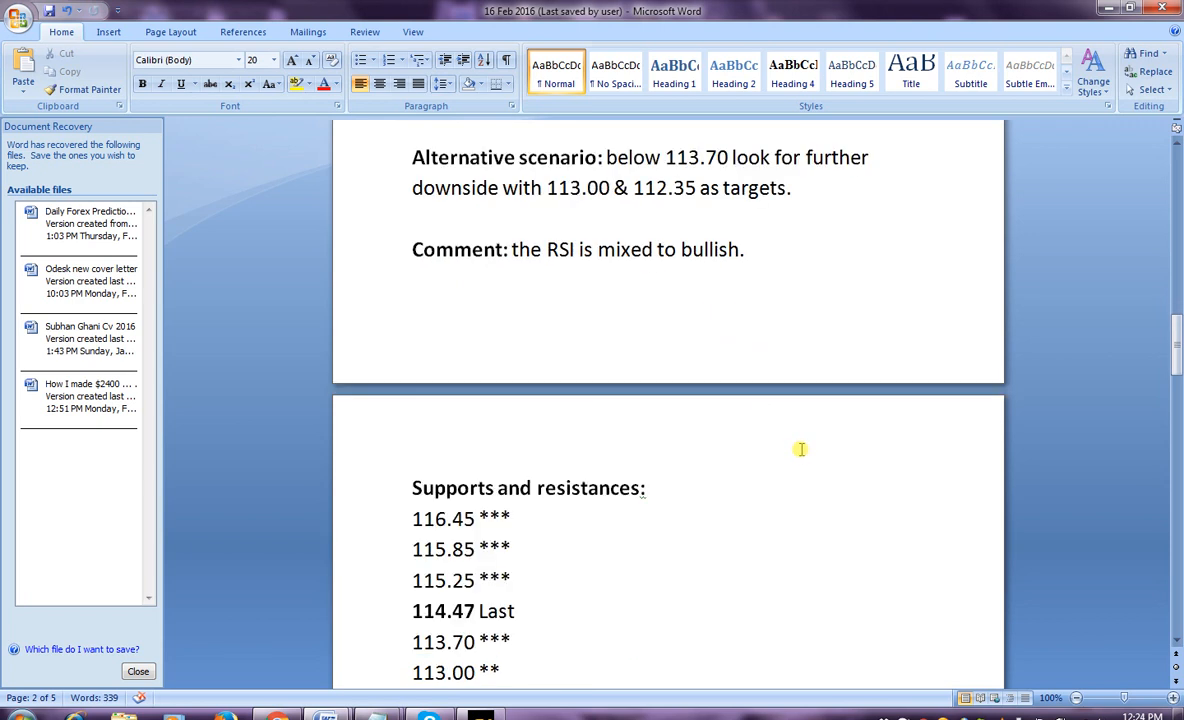
{"action": "scroll", "scroll_direction": "down", "scroll_amount": 3}
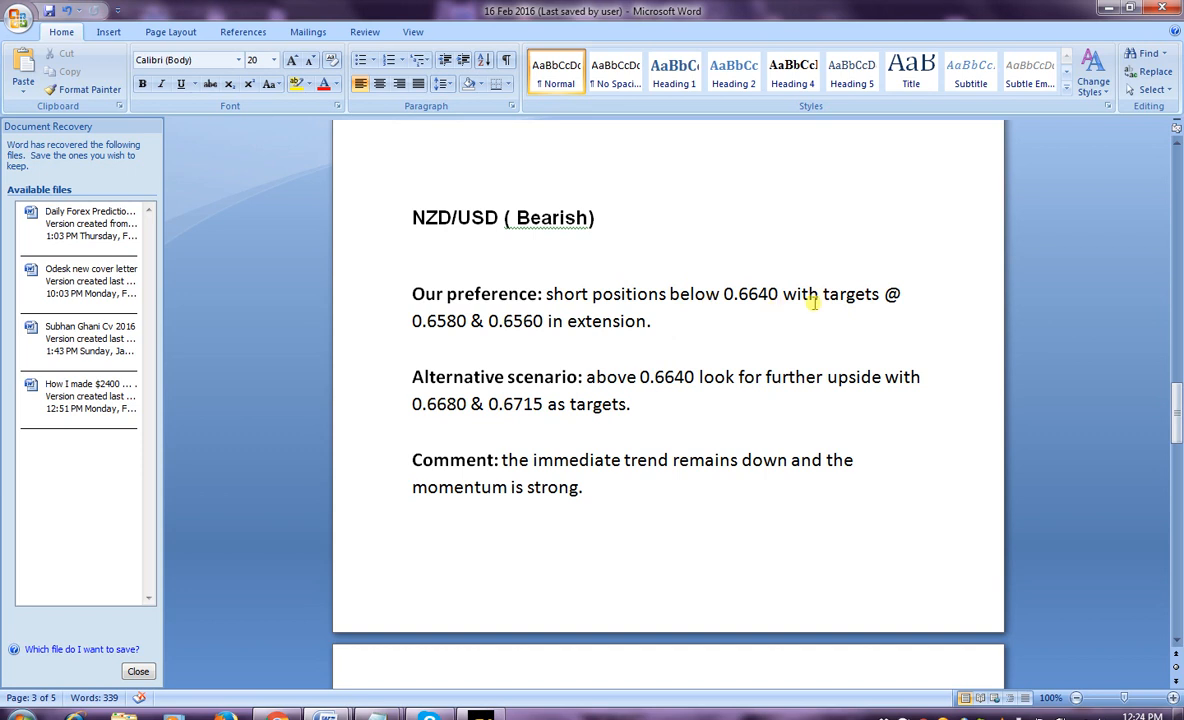
{"action": "mouse_move", "coordinate": [434, 338]}
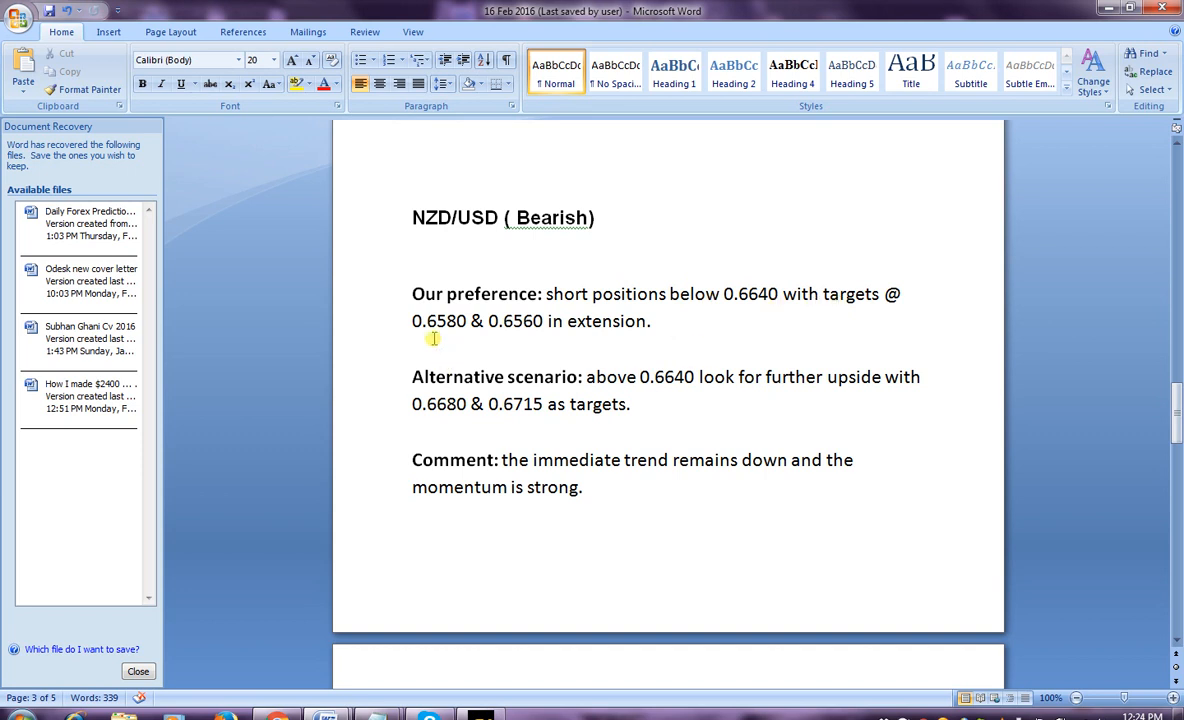
{"action": "mouse_move", "coordinate": [692, 368]}
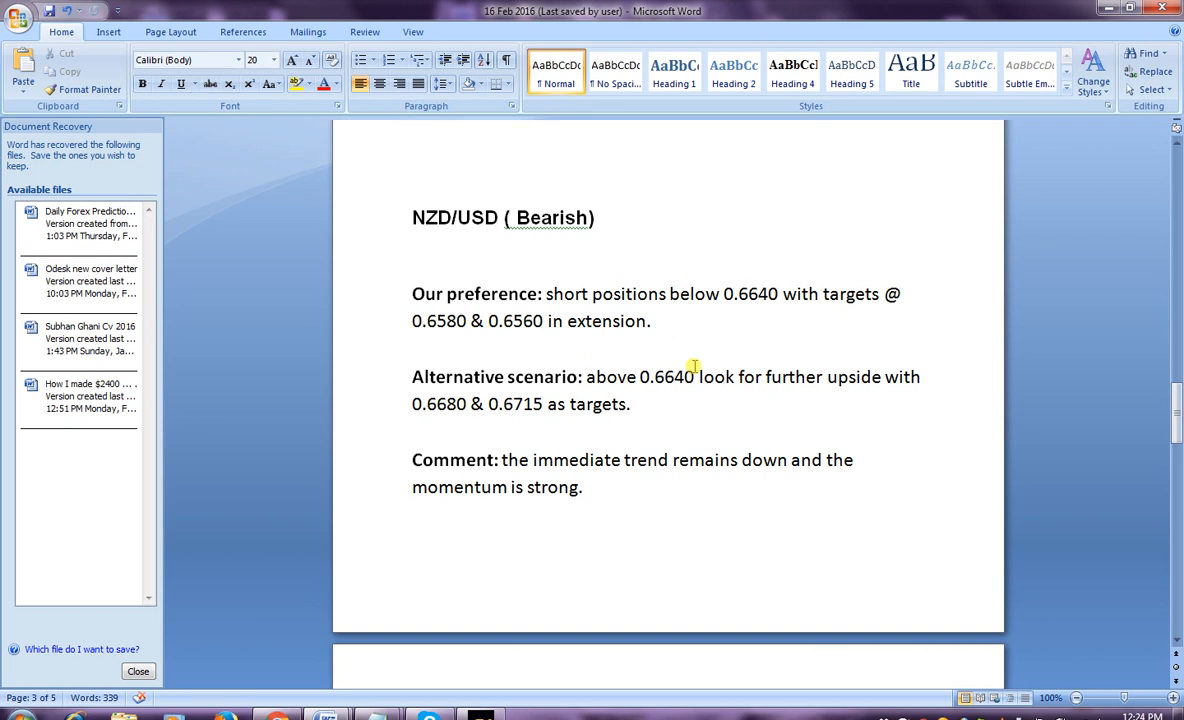
Scroll down past the NZD/USD bearish levels until the USD/CAD section appears.
{"action": "scroll", "scroll_direction": "down", "scroll_amount": 3}
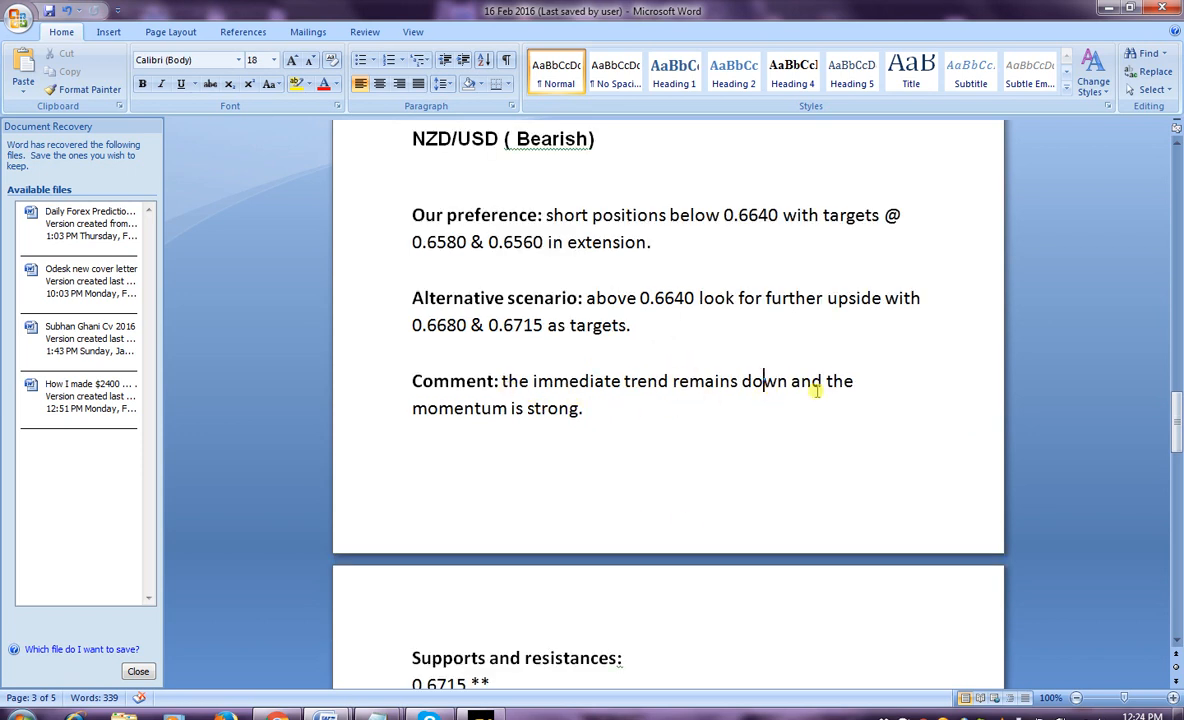
{"action": "scroll", "scroll_direction": "down", "scroll_amount": 3}
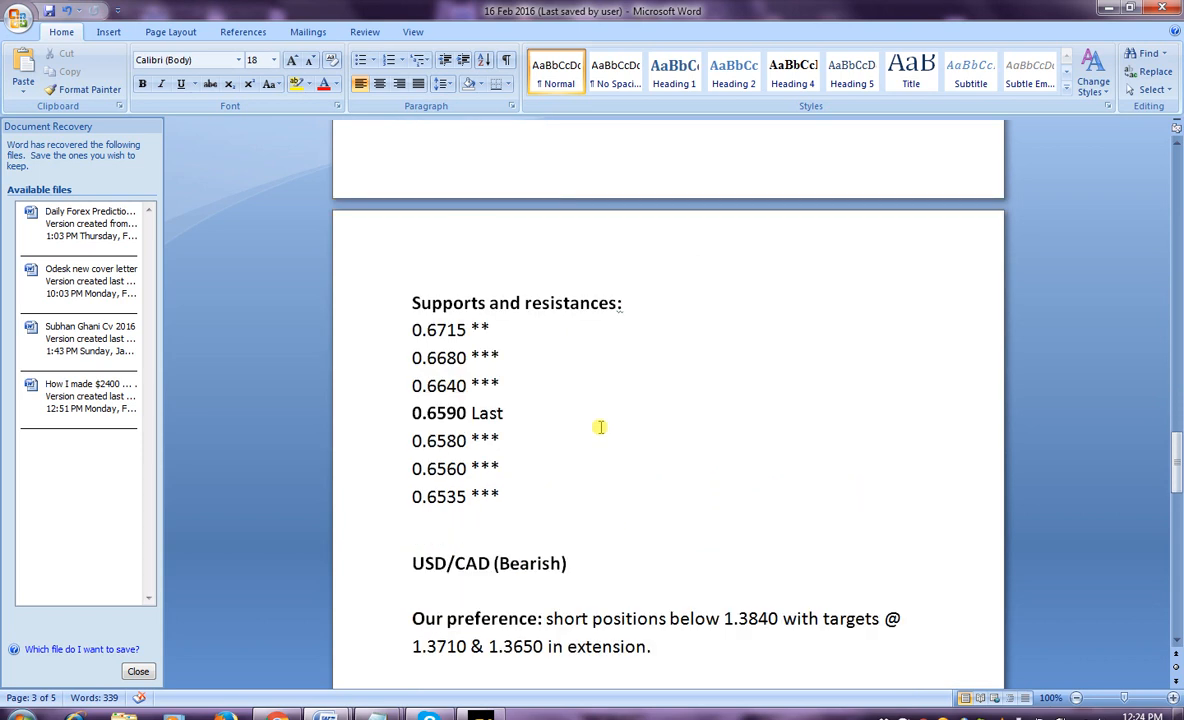
{"action": "scroll", "scroll_direction": "down", "scroll_amount": 3}
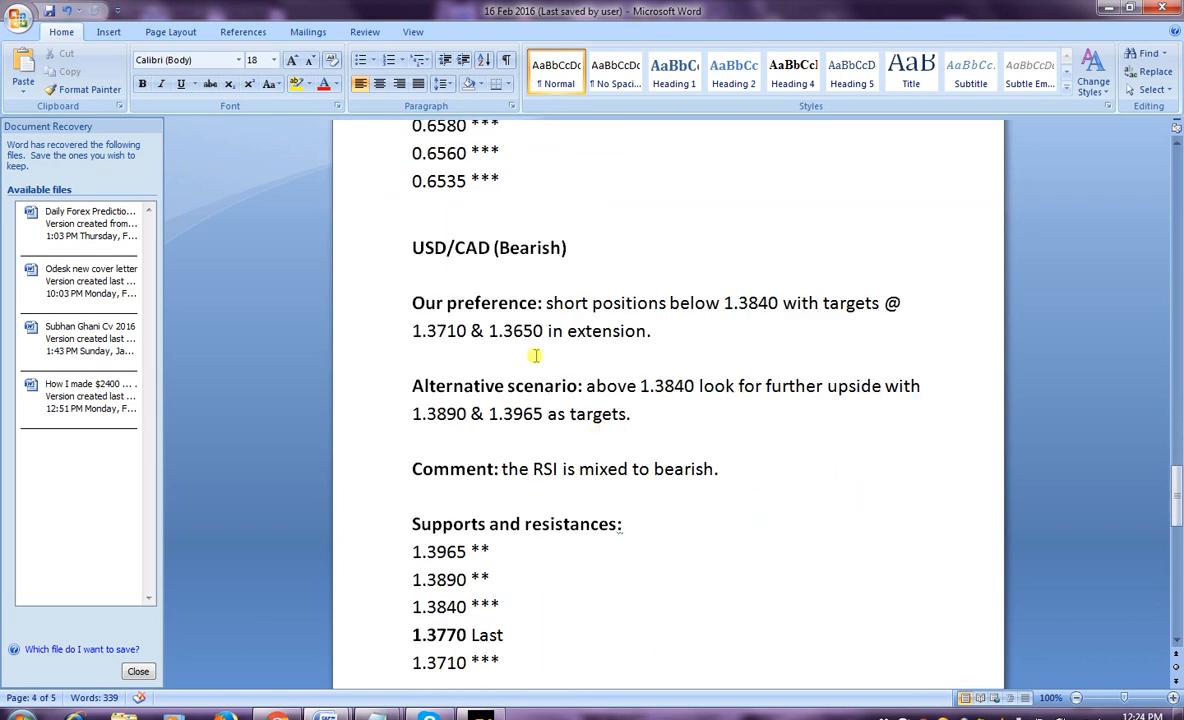
{"action": "mouse_move", "coordinate": [552, 264]}
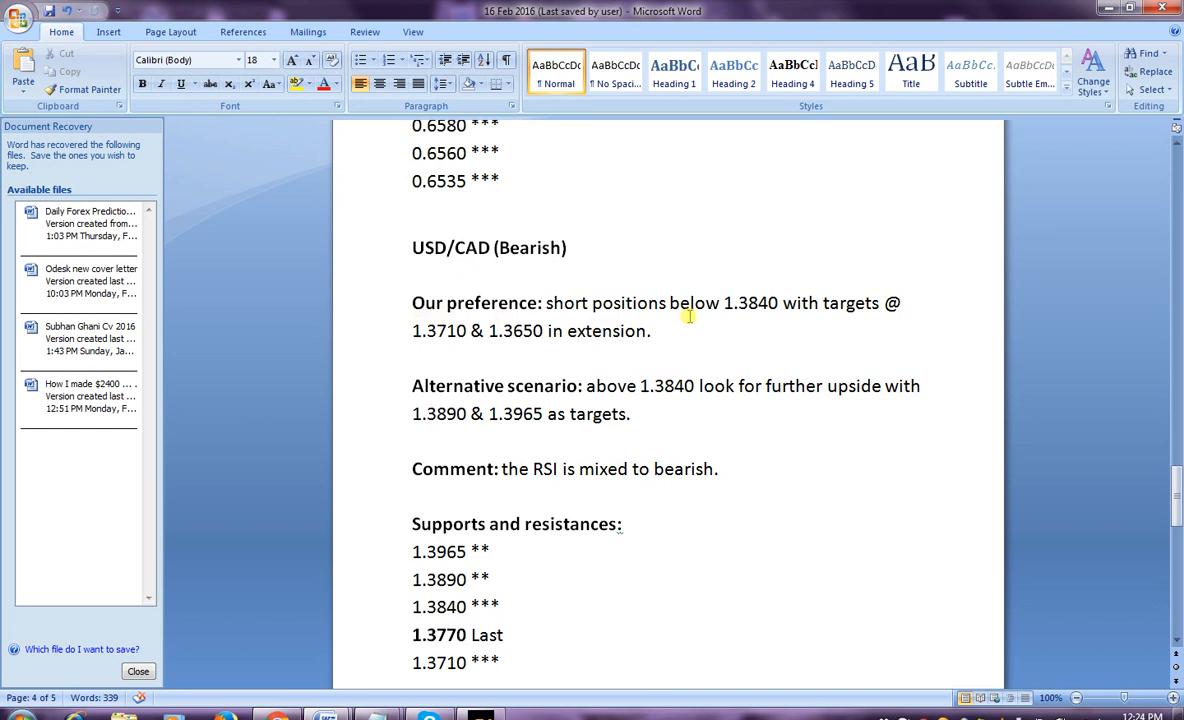
{"action": "mouse_move", "coordinate": [880, 334]}
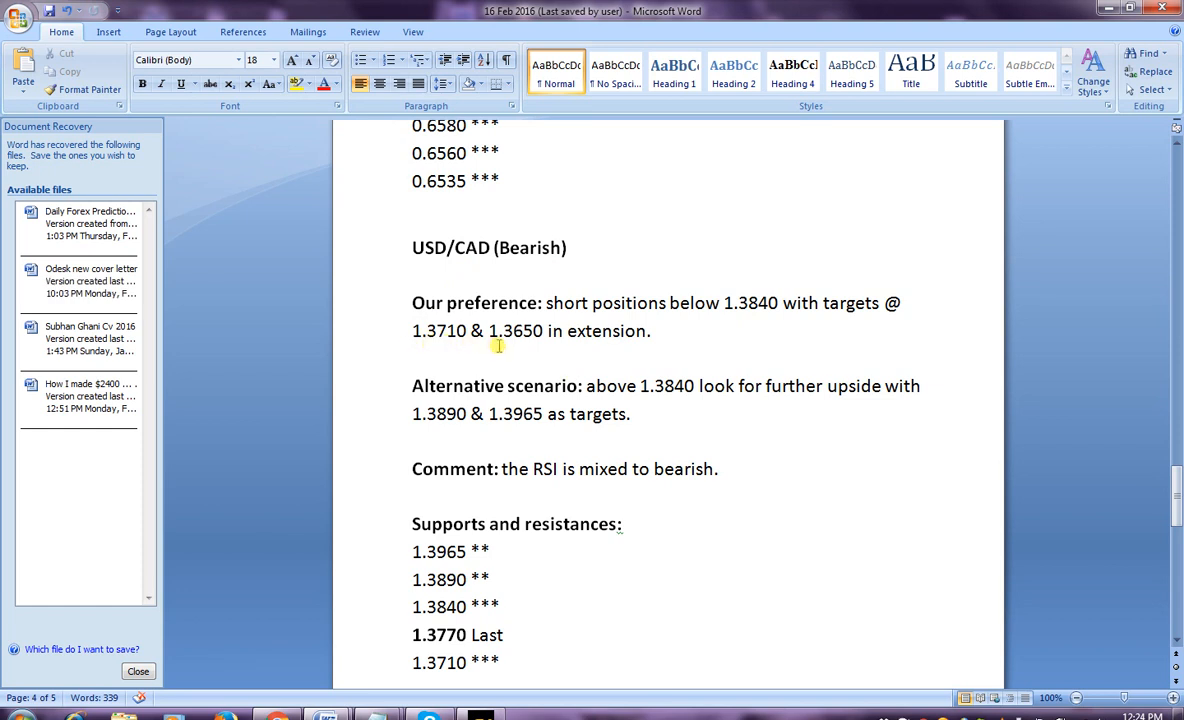
{"action": "mouse_move", "coordinate": [558, 344]}
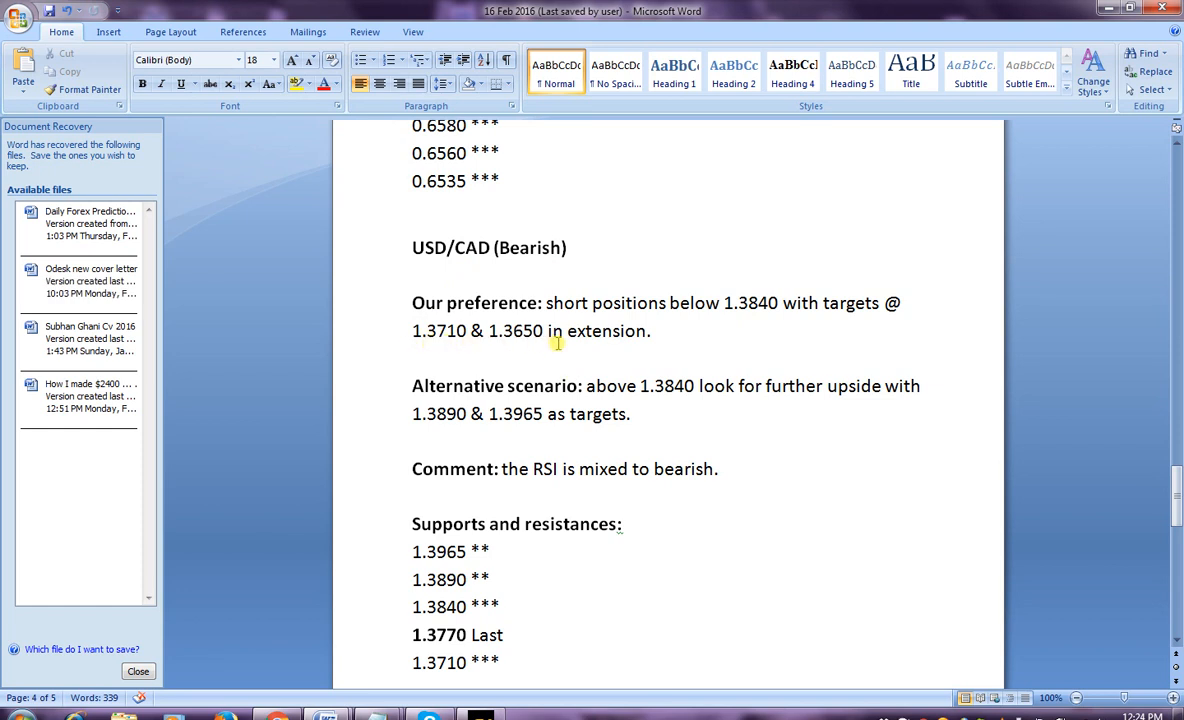
{"action": "left_click", "coordinate": [622, 524]}
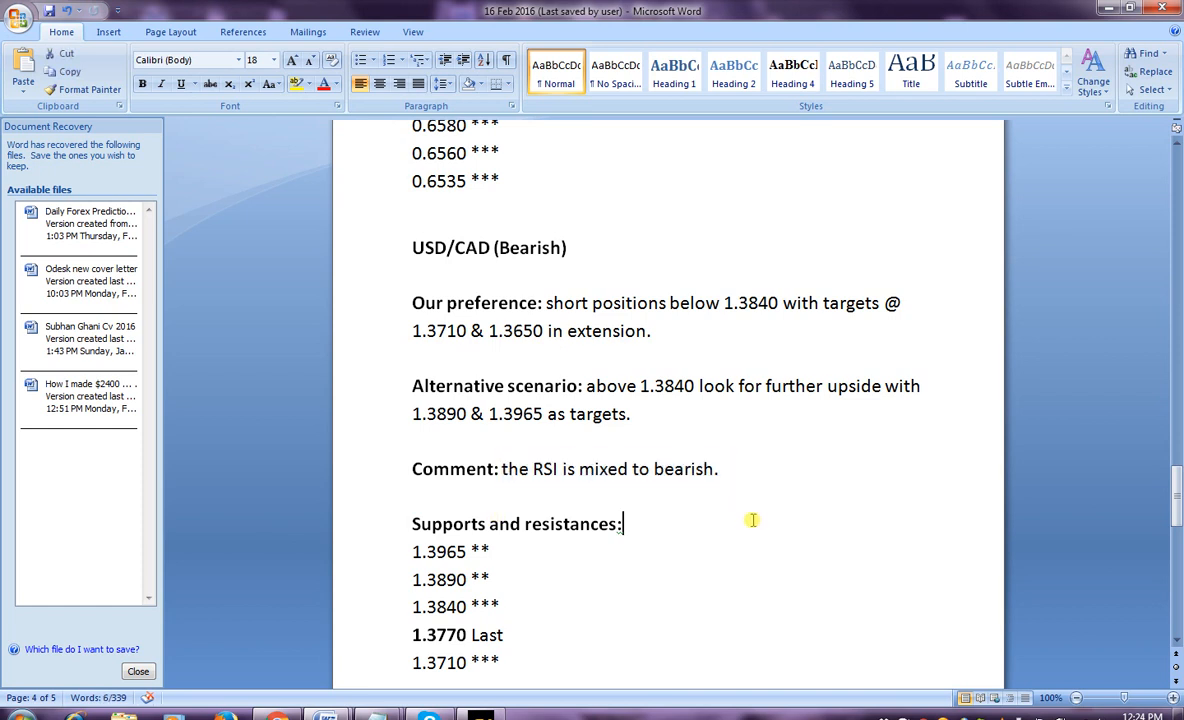
{"action": "scroll", "scroll_direction": "down", "scroll_amount": 3}
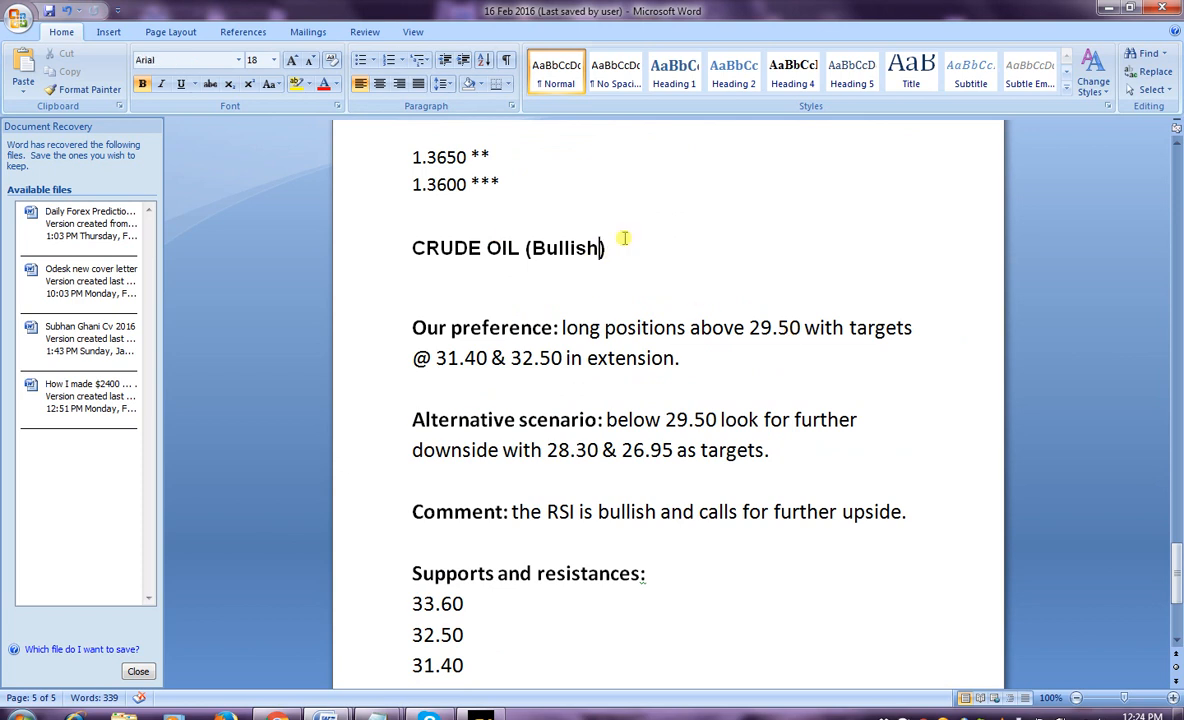
{"action": "mouse_move", "coordinate": [628, 286]}
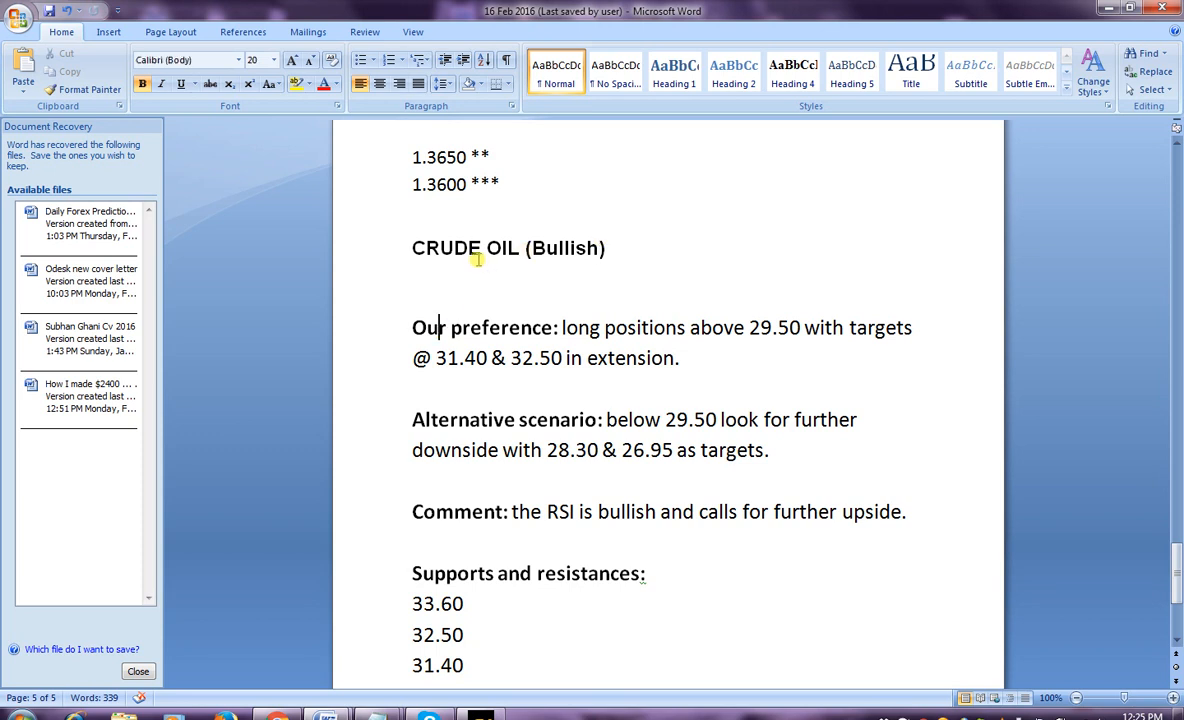
{"action": "mouse_move", "coordinate": [592, 268]}
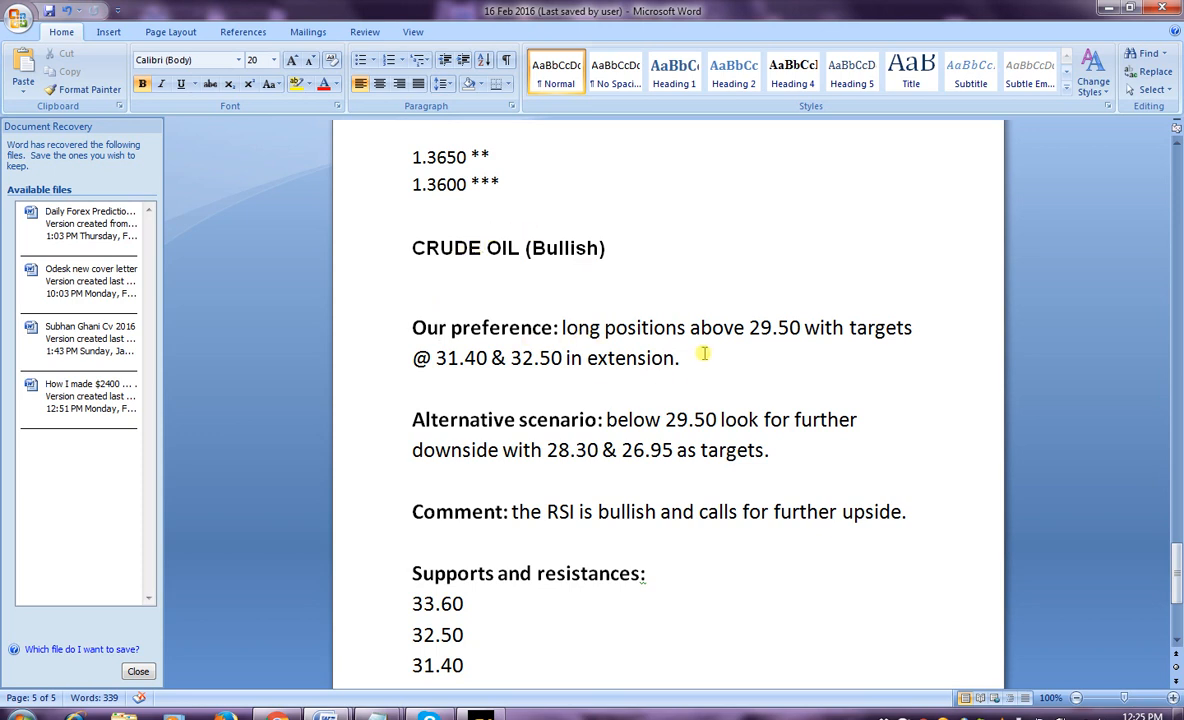
{"action": "mouse_move", "coordinate": [806, 344]}
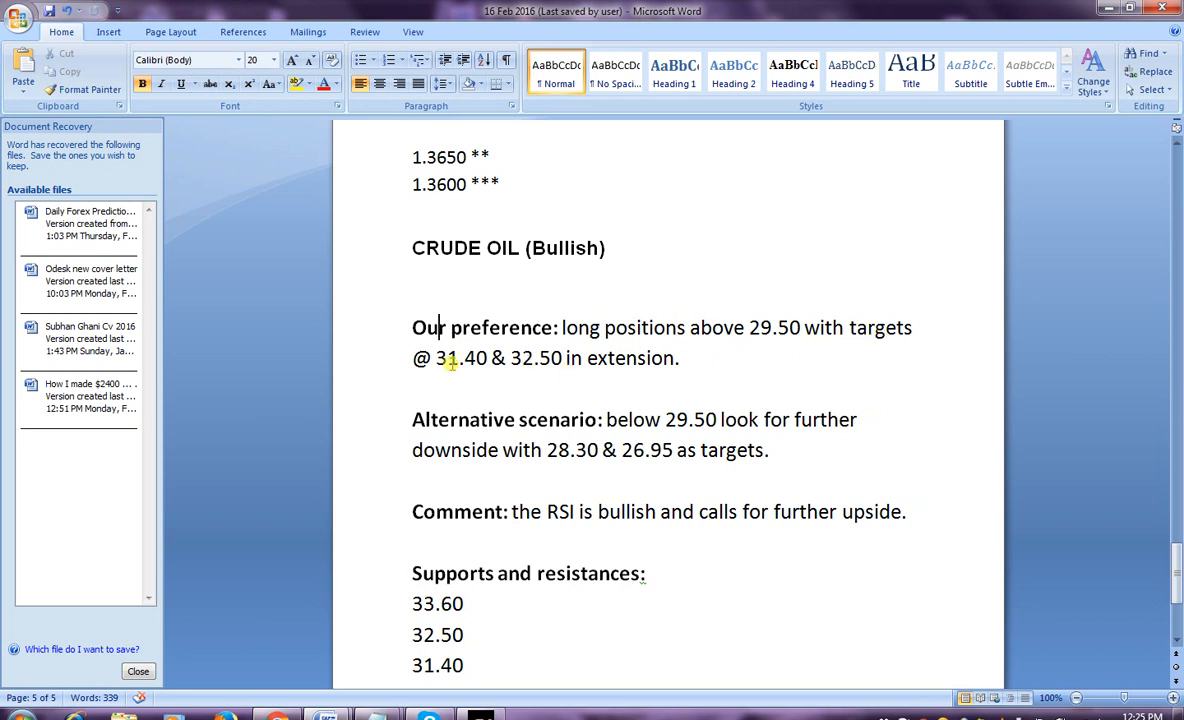
{"action": "mouse_move", "coordinate": [584, 378]}
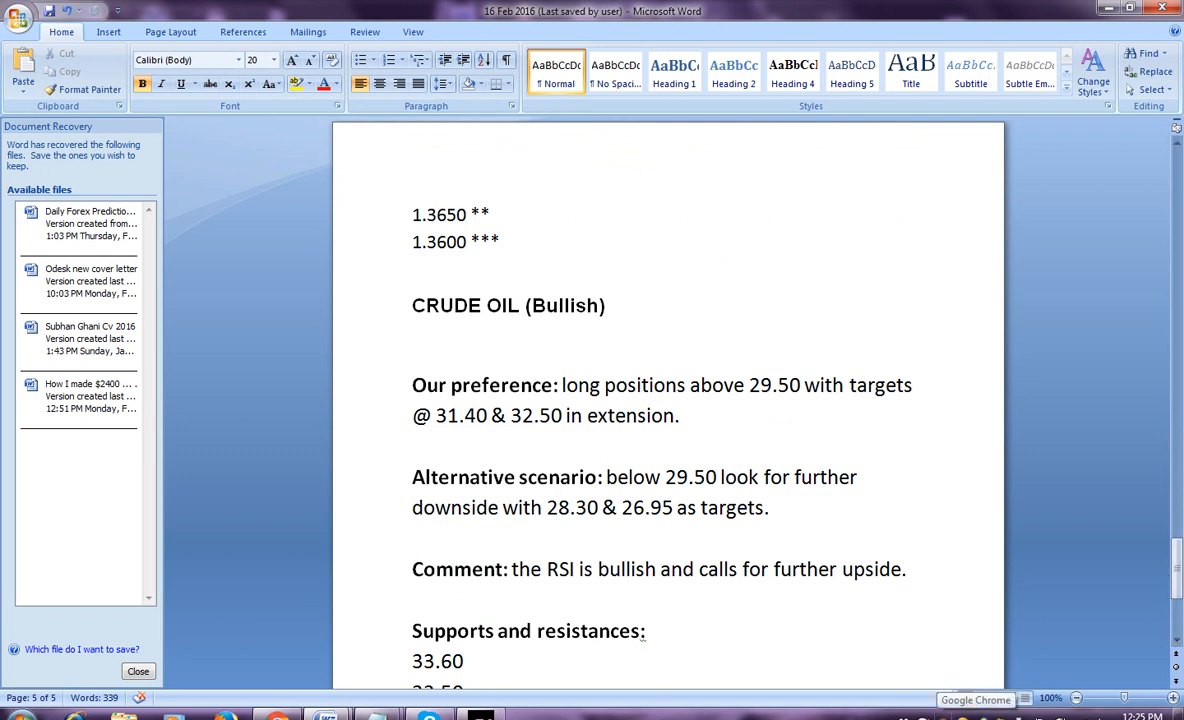
Click into the crude oil bullish section text on page 5 while reading it.
{"action": "left_click", "coordinate": [438, 384]}
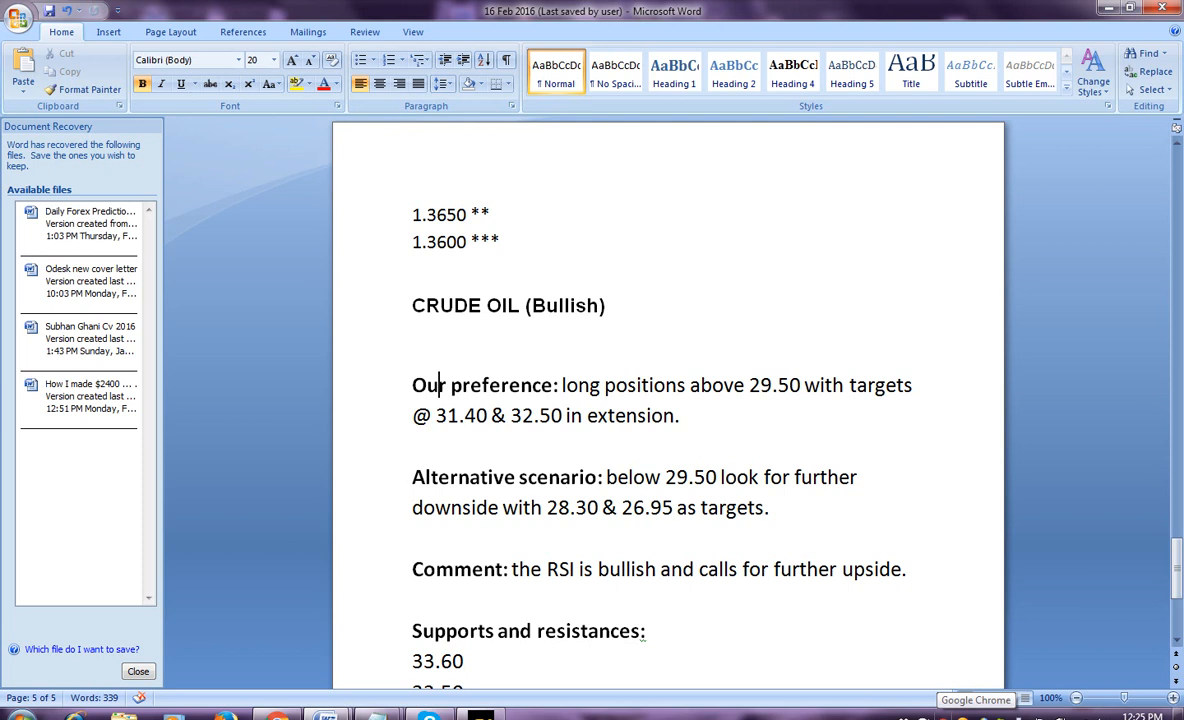